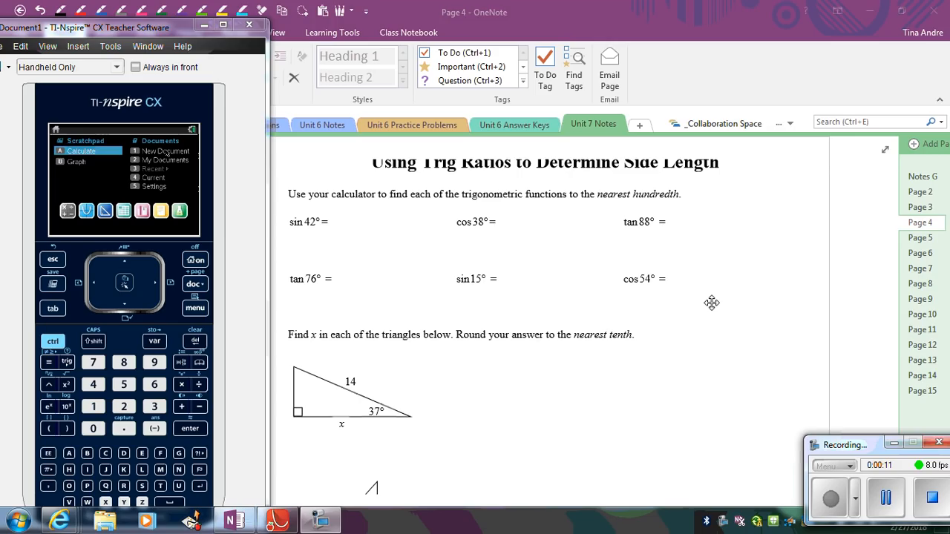
mouse_move(304, 228)
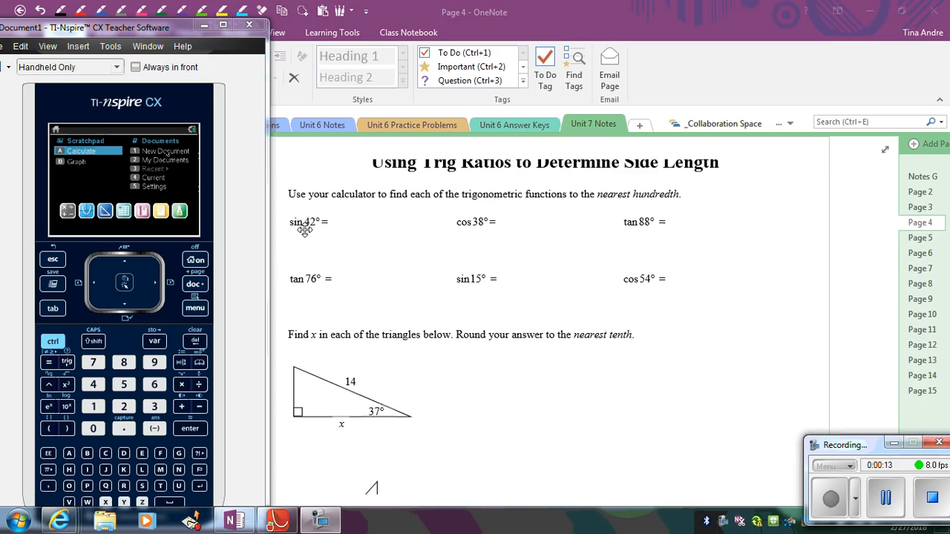
mouse_move(548, 317)
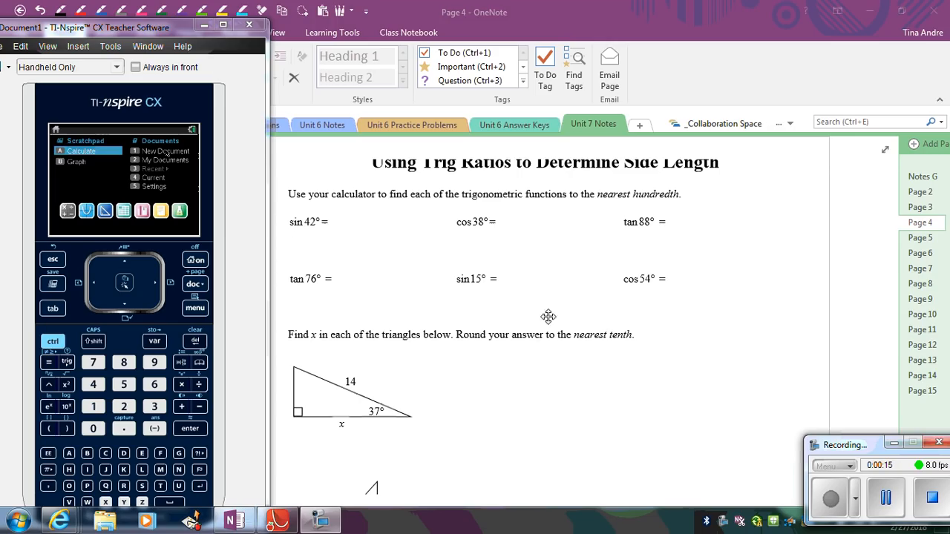
mouse_move(440, 228)
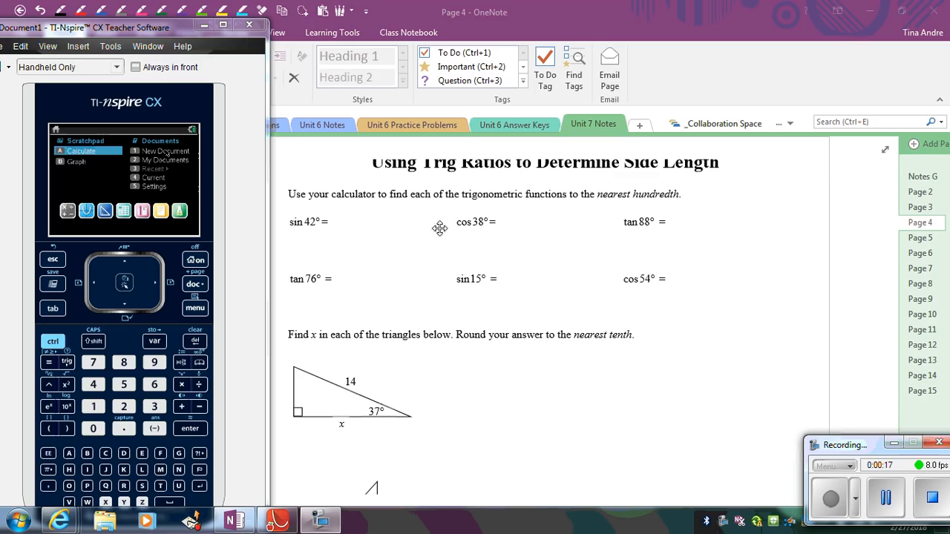
mouse_move(323, 225)
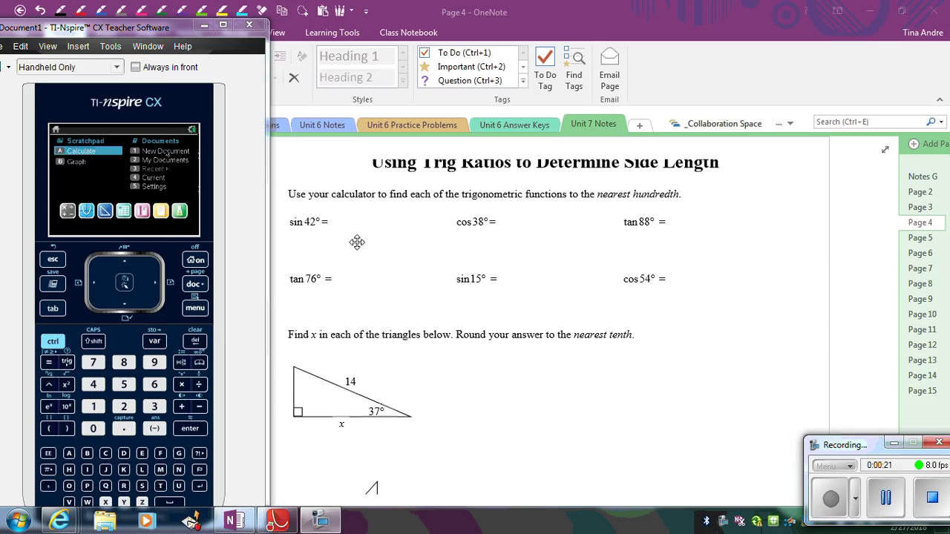
mouse_move(395, 229)
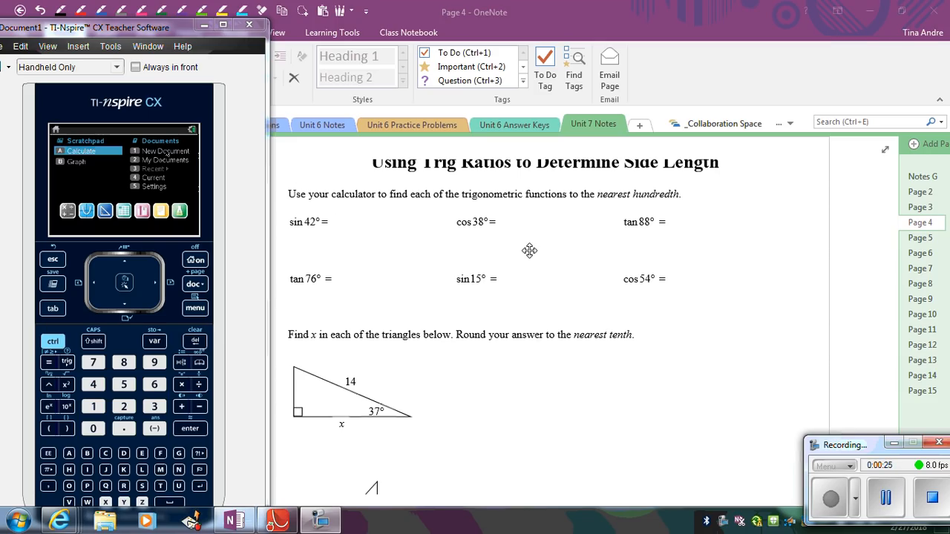
mouse_move(368, 230)
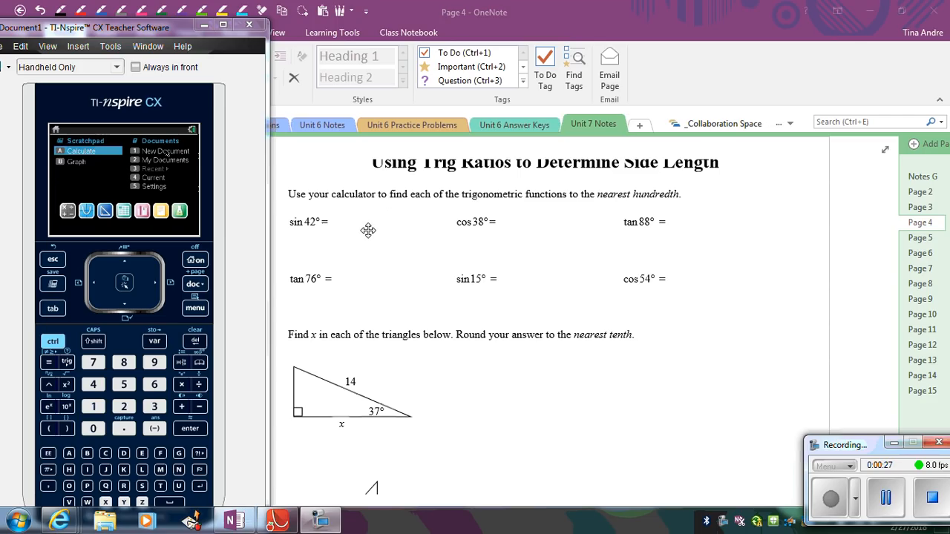
mouse_move(311, 237)
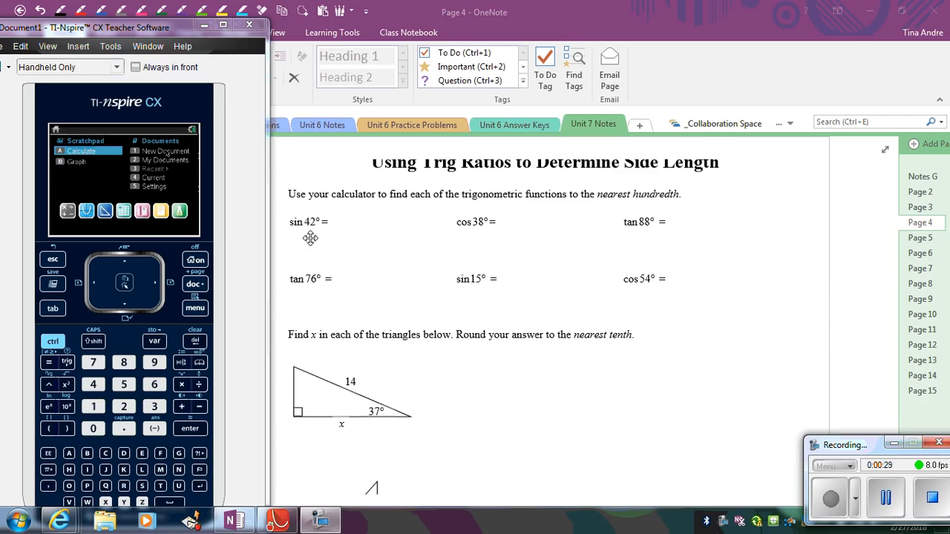
mouse_move(226, 201)
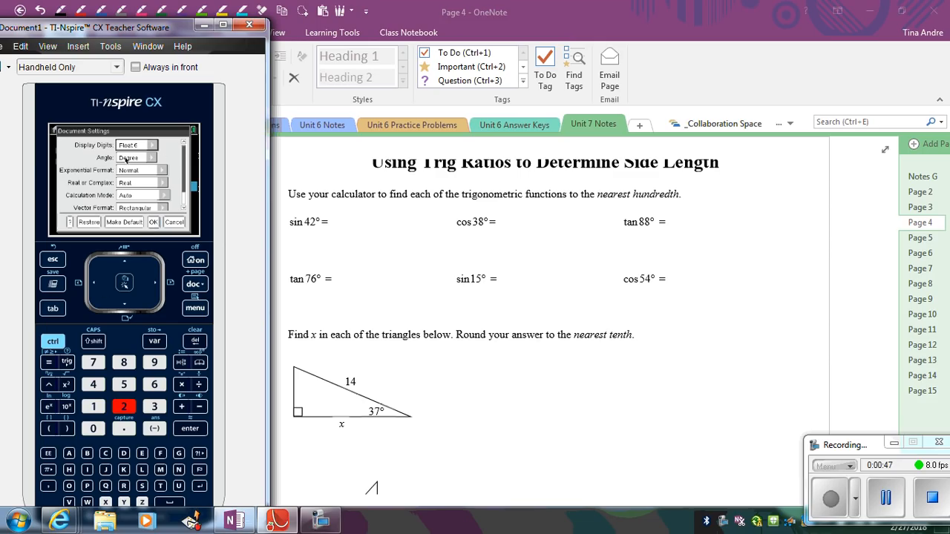
- Set Angle to Degrees in Document Settings and save it as the default
click(162, 157)
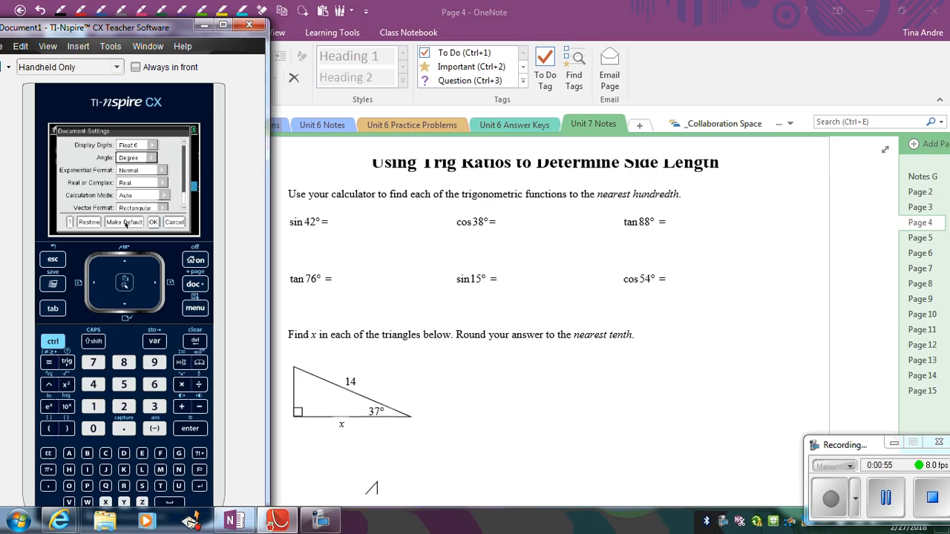
click(124, 223)
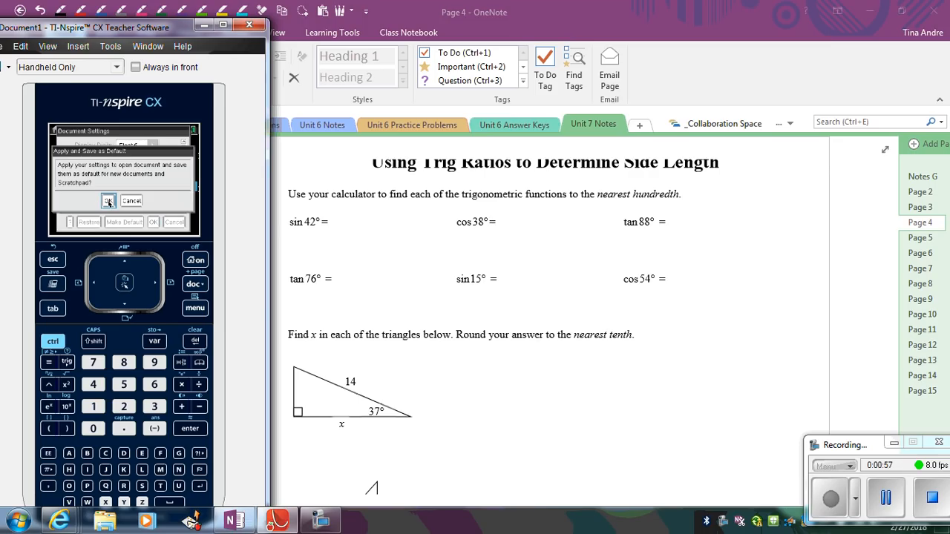
click(130, 200)
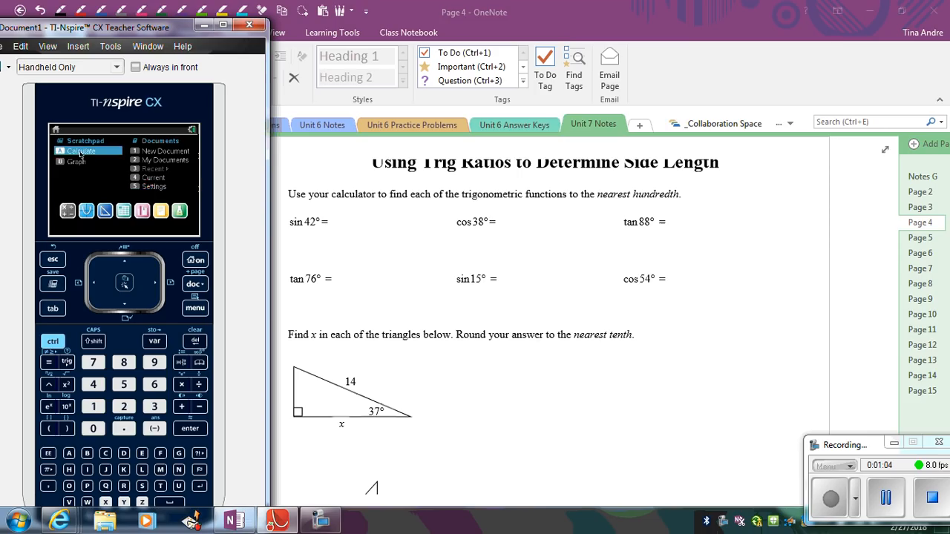
- Open the Scratchpad calculator from the handheld home screen
click(80, 151)
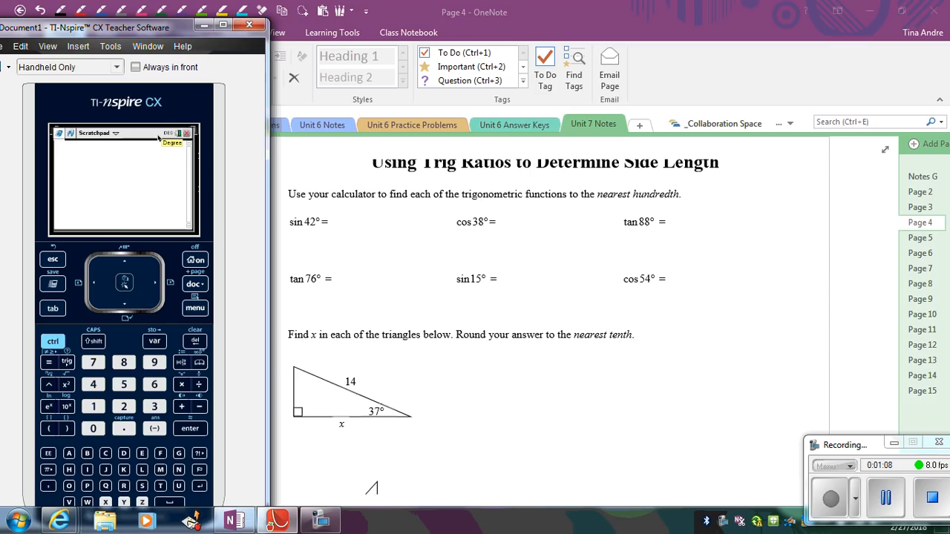
mouse_move(158, 135)
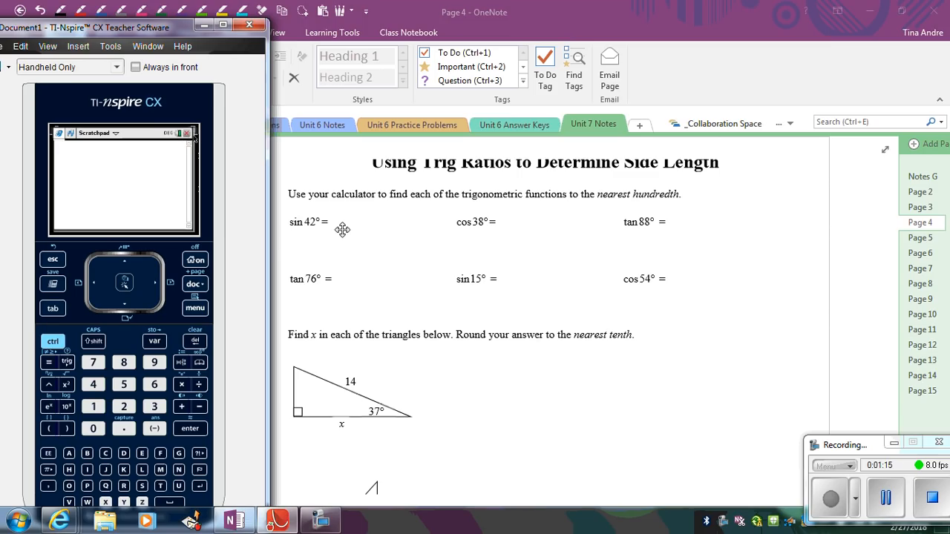
mouse_move(374, 253)
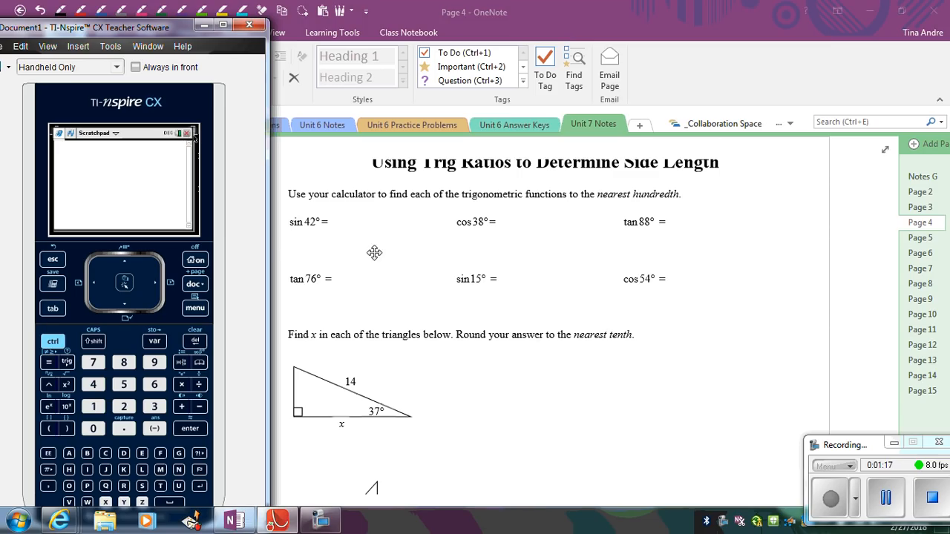
mouse_move(68, 371)
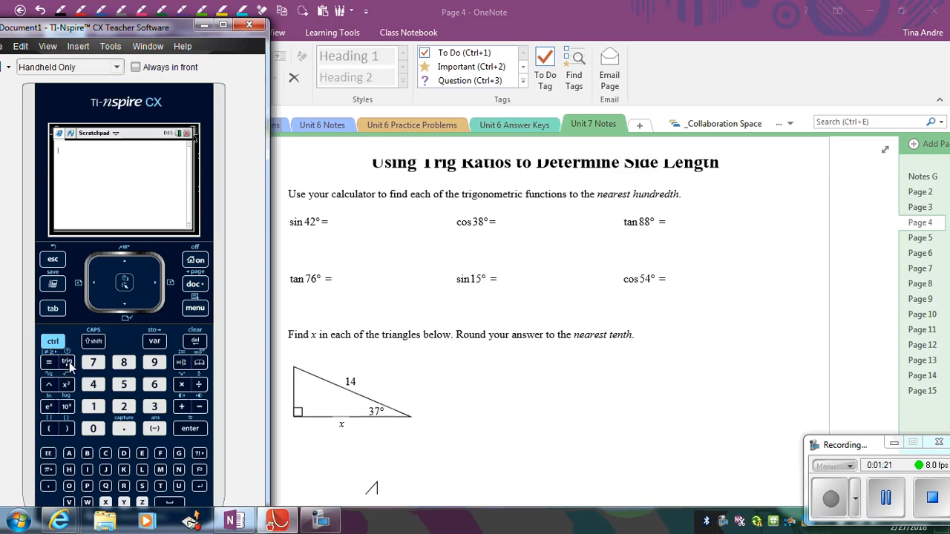
- Evaluate sin(42) on the Scratchpad, giving 0.669131
click(67, 362)
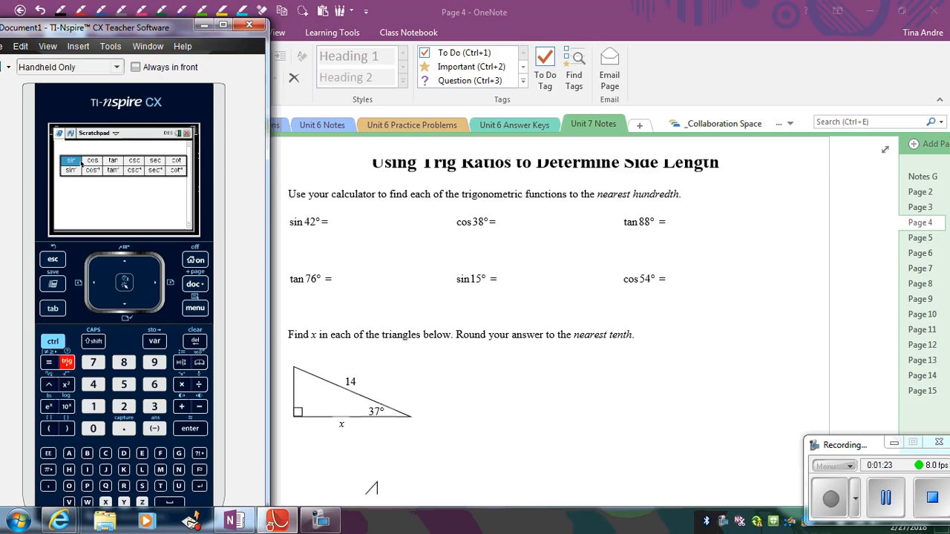
click(113, 161)
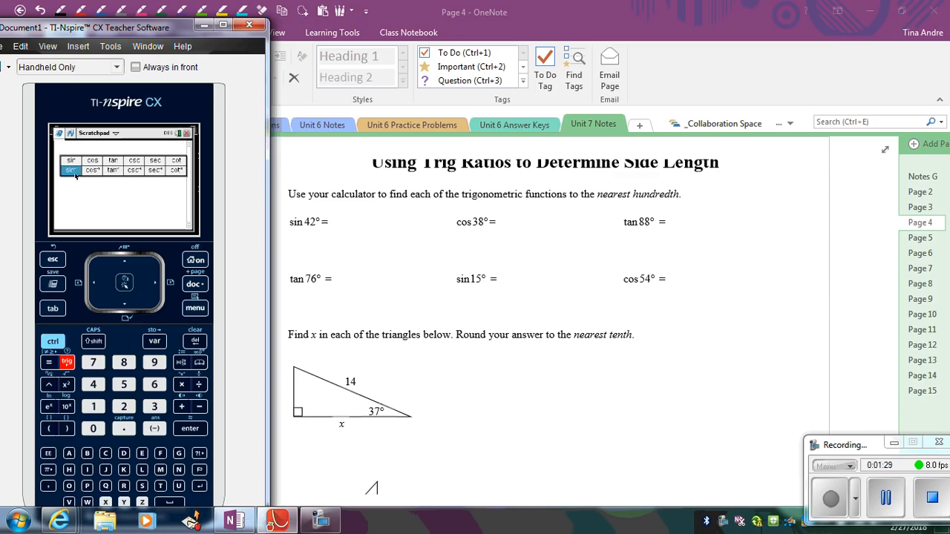
click(113, 170)
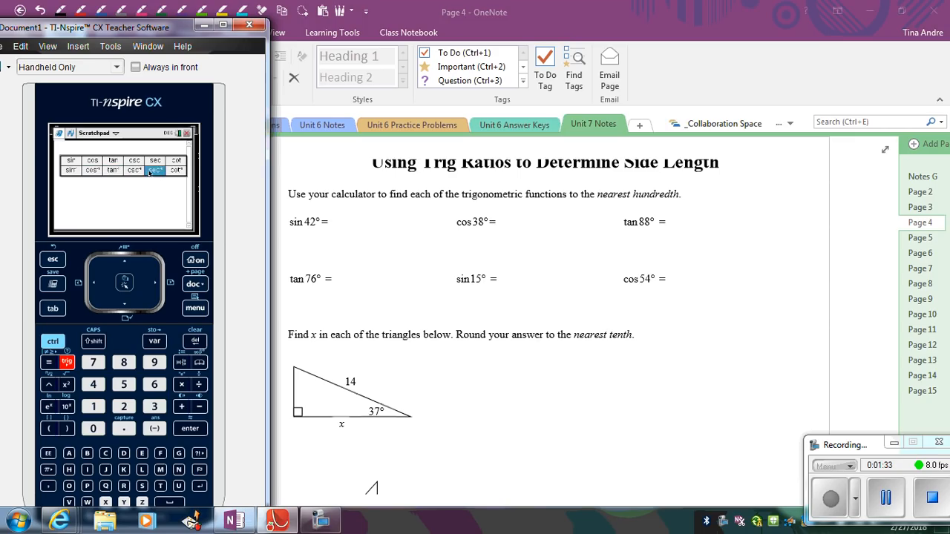
mouse_move(177, 160)
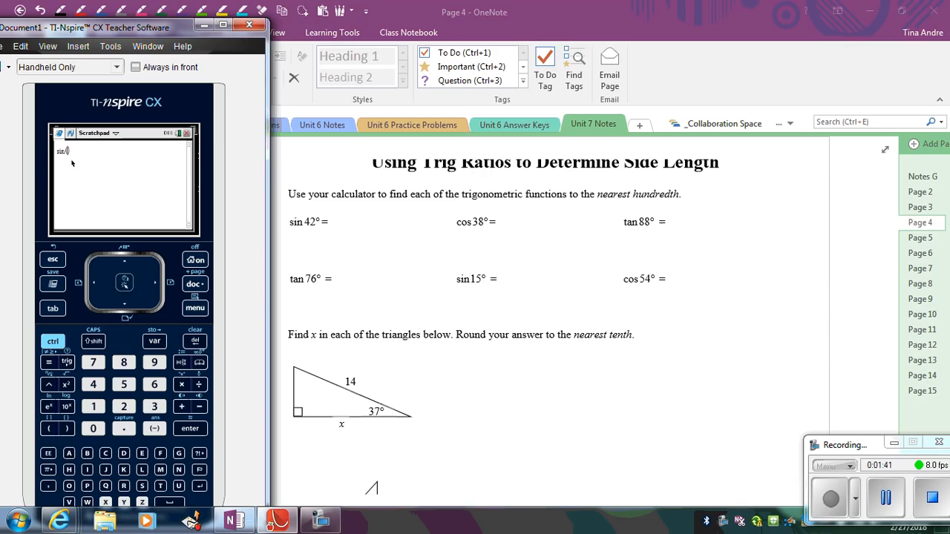
click(93, 383)
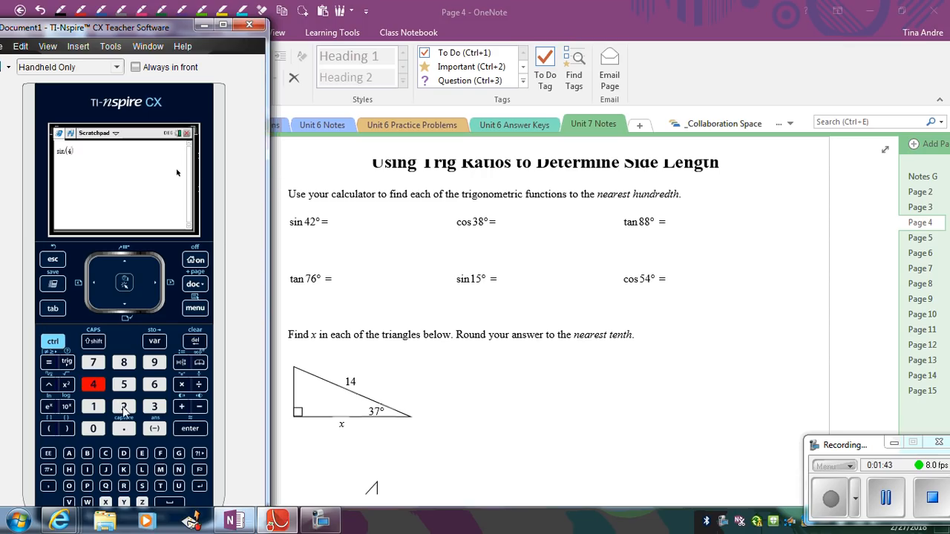
click(124, 407)
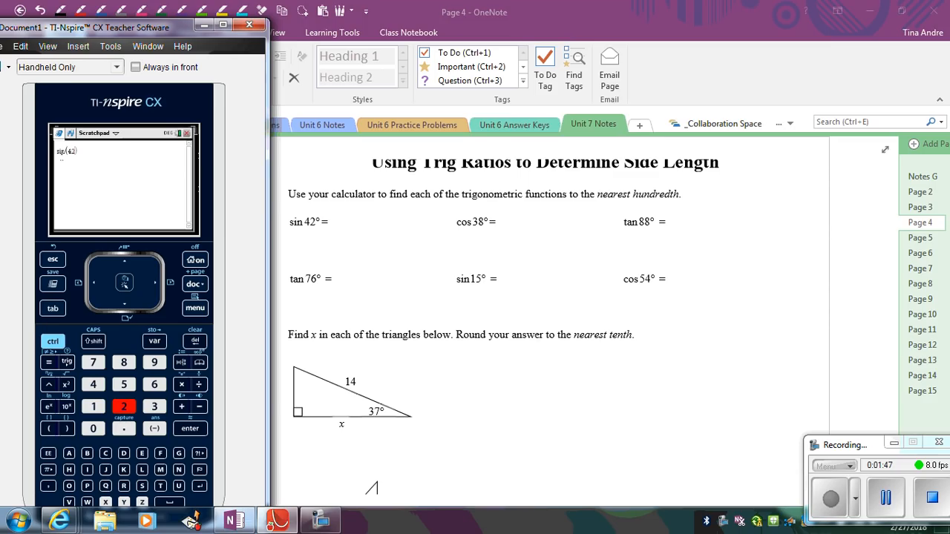
click(190, 428)
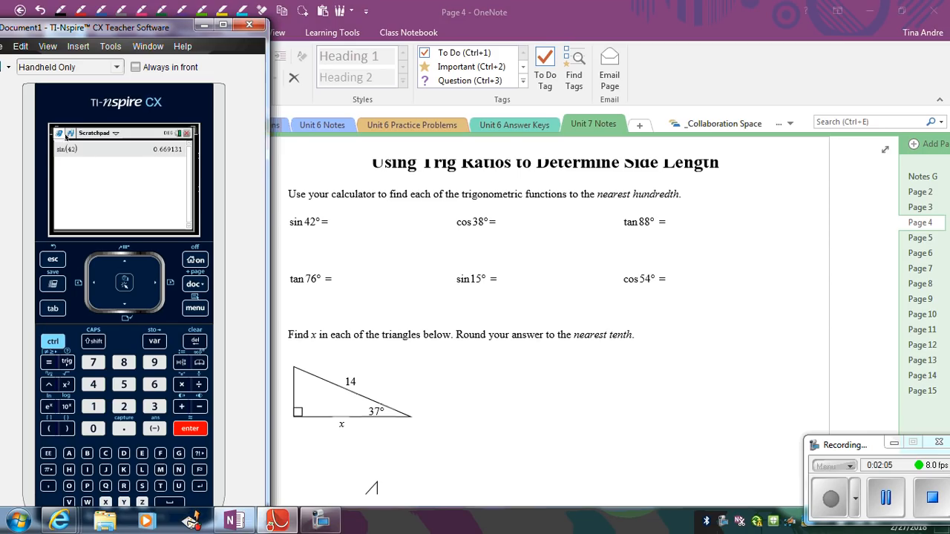
mouse_move(104, 169)
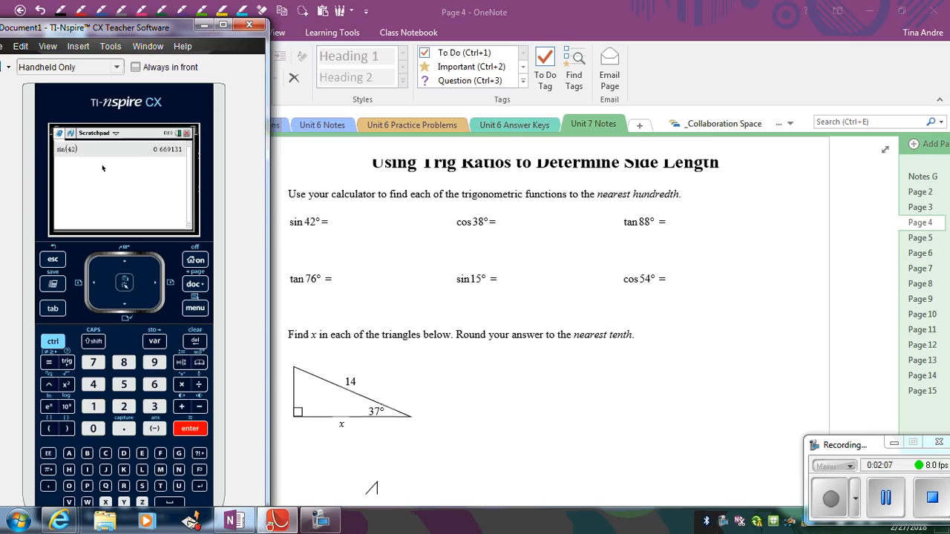
mouse_move(153, 132)
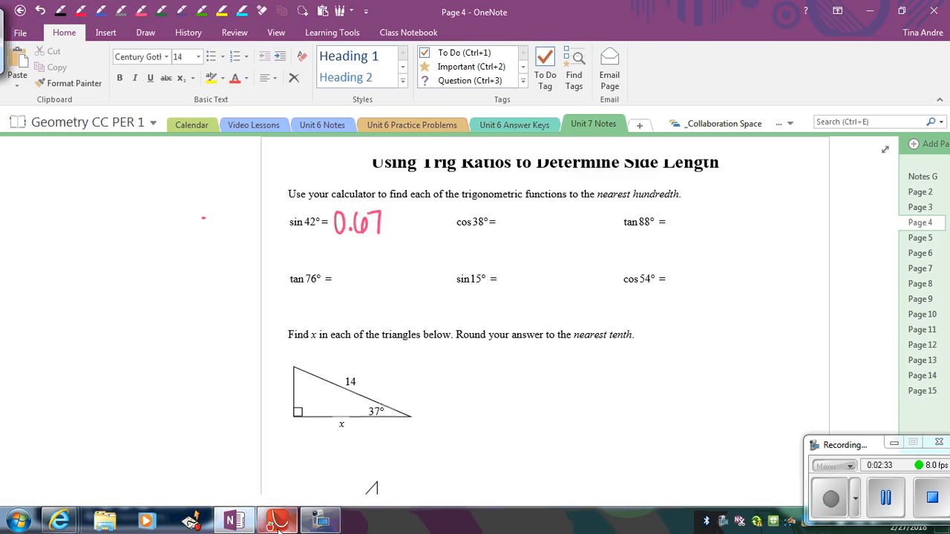
- Bring the calculator forward and evaluate cos(38) beneath the sin(42) result
click(277, 519)
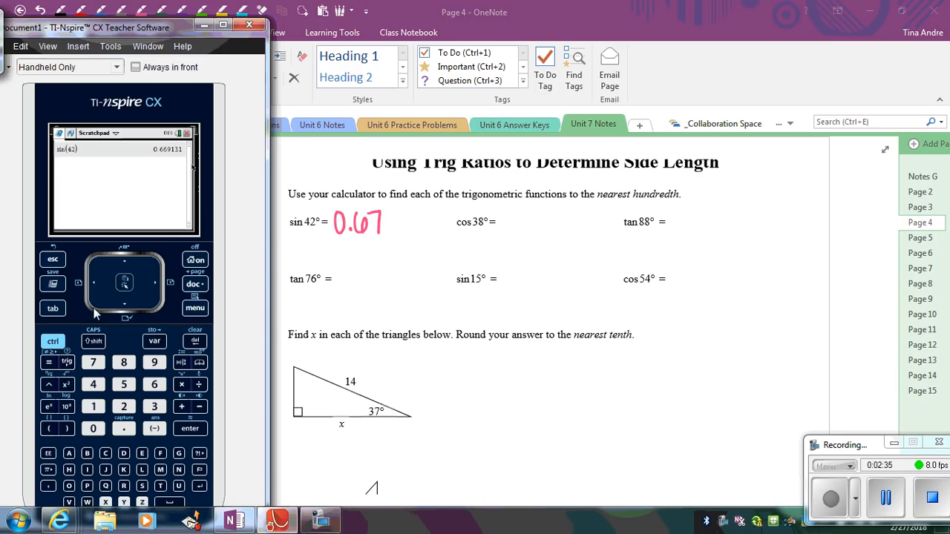
click(66, 362)
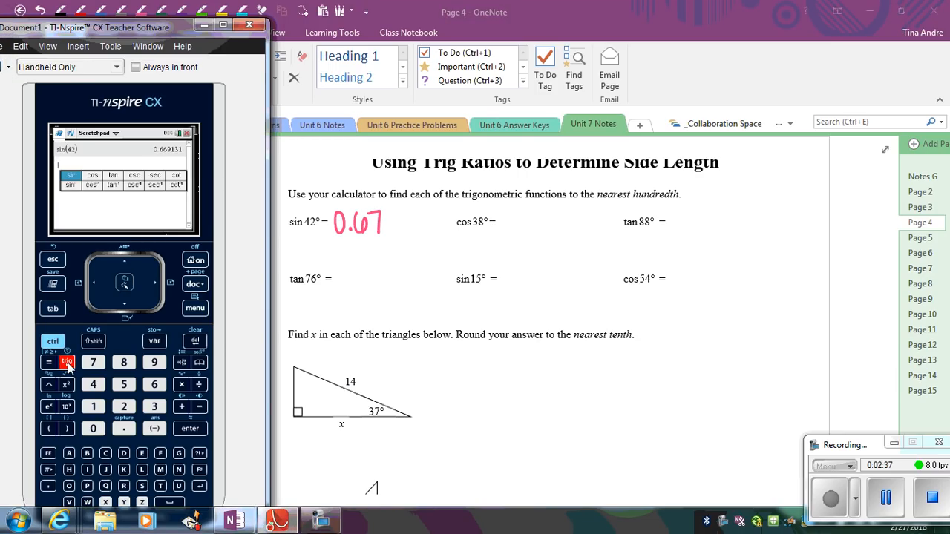
click(92, 175)
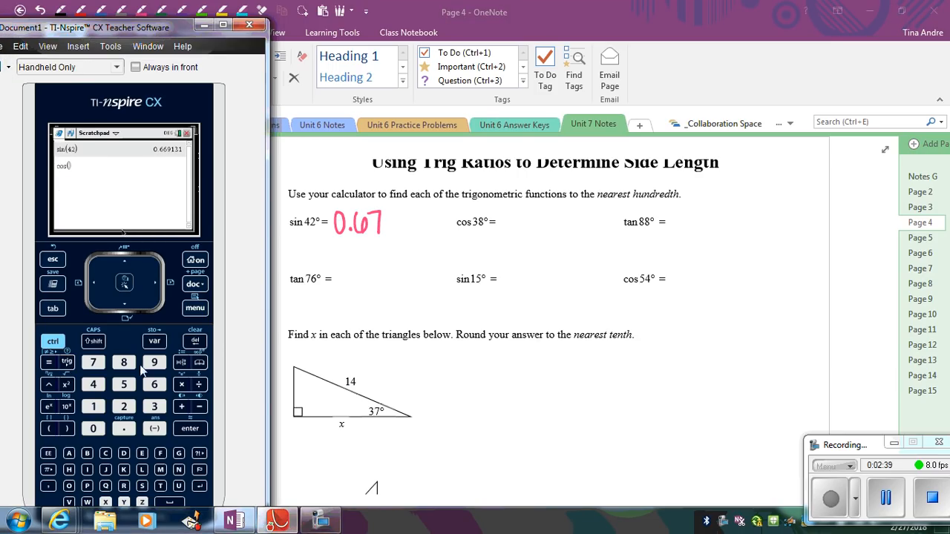
click(124, 362)
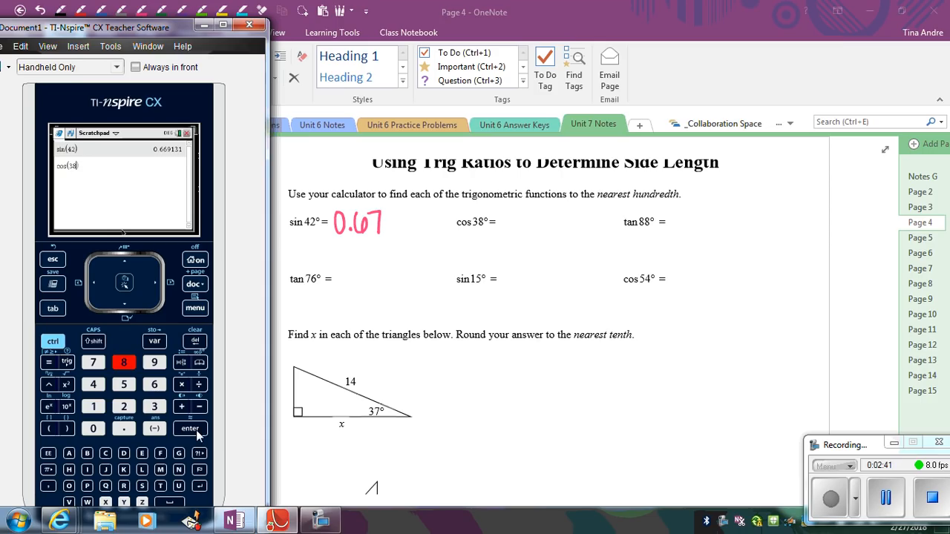
click(190, 429)
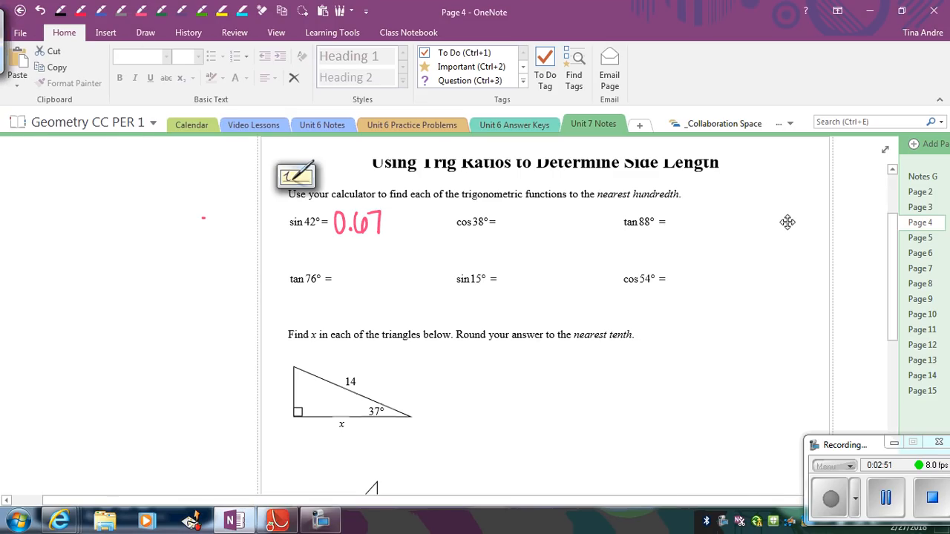
- Handwrite the answer 0.79 beside cos 38° with the pink pen
drag(504, 215, 513, 230)
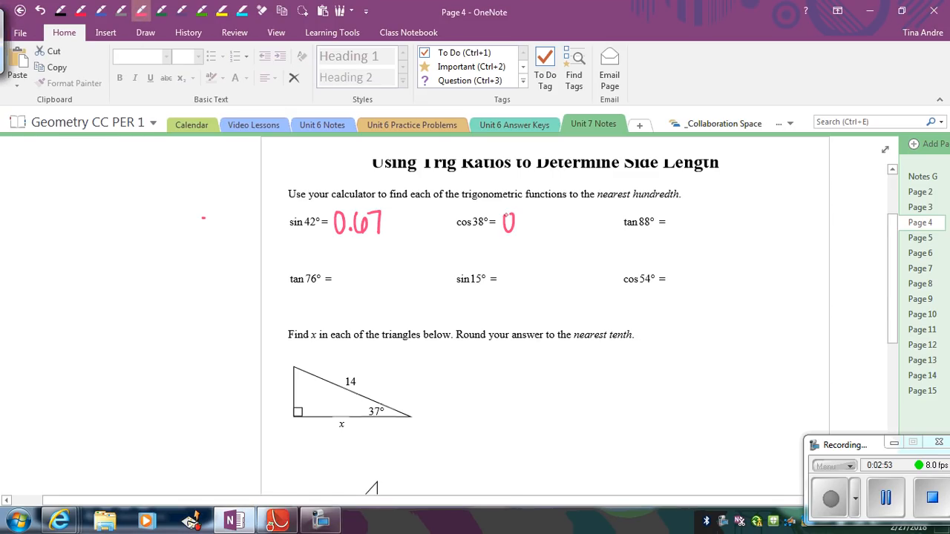
drag(505, 221, 546, 221)
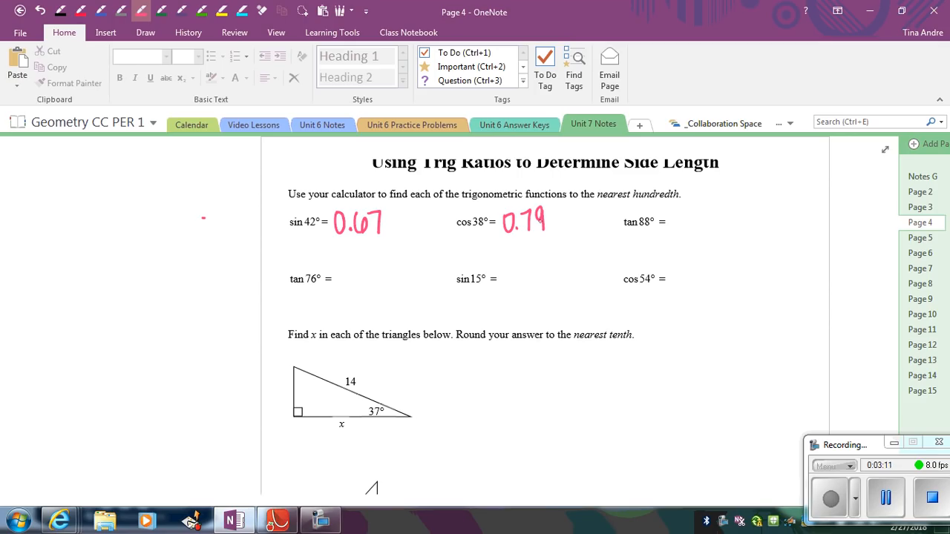
click(745, 272)
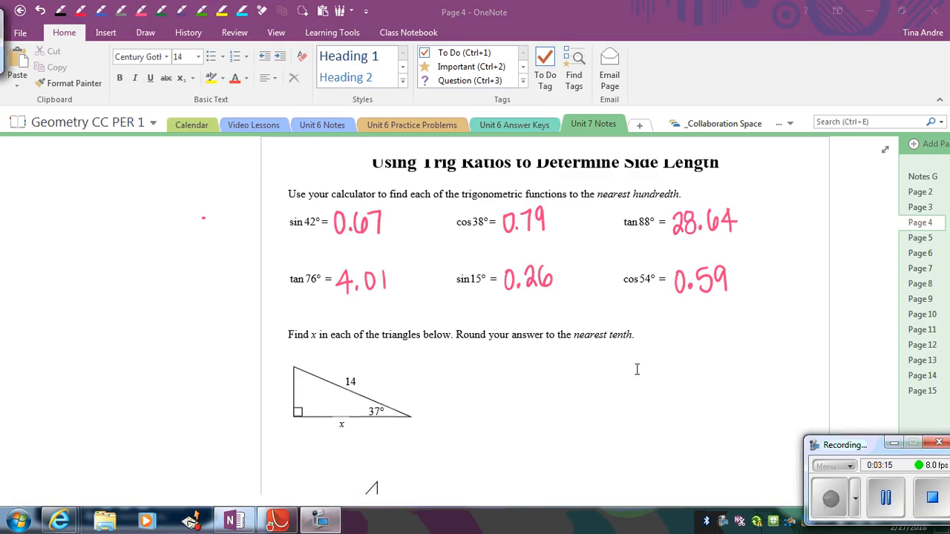
mouse_move(671, 349)
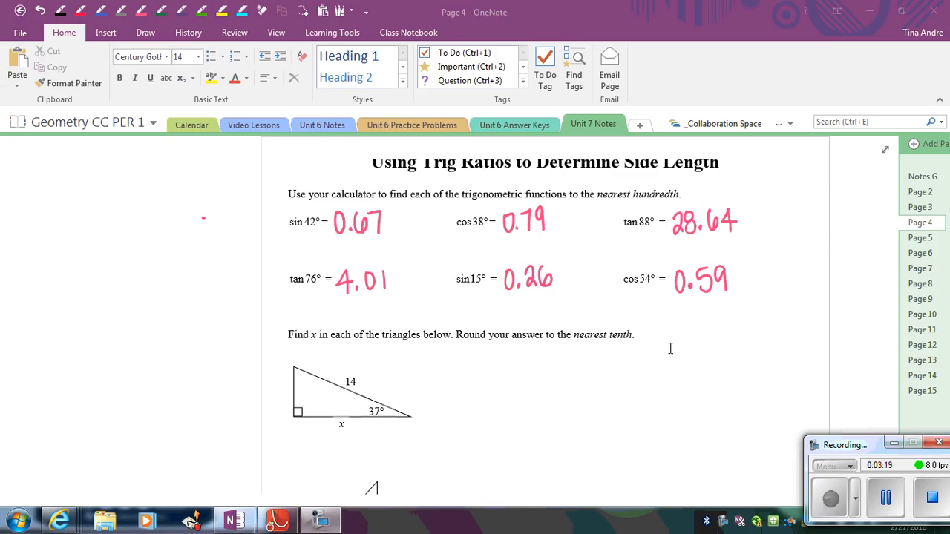
mouse_move(464, 240)
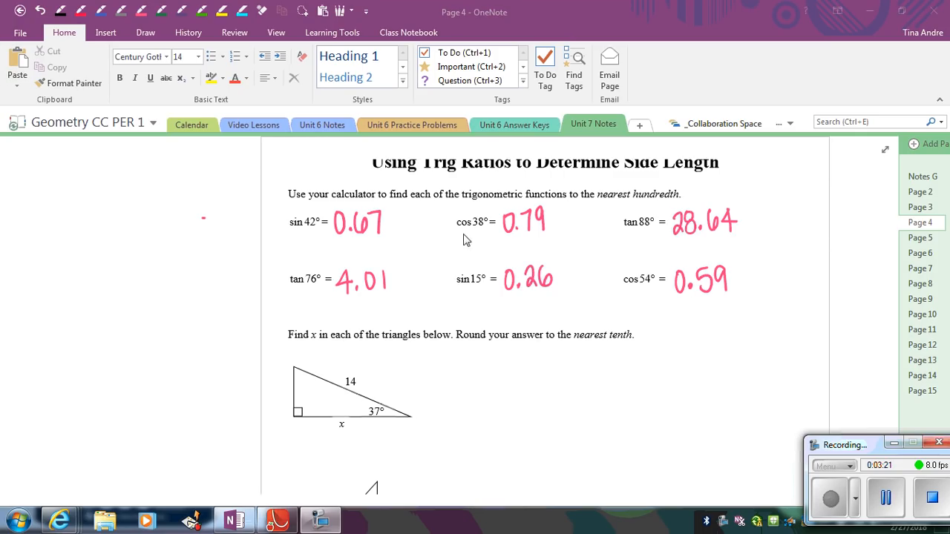
mouse_move(761, 288)
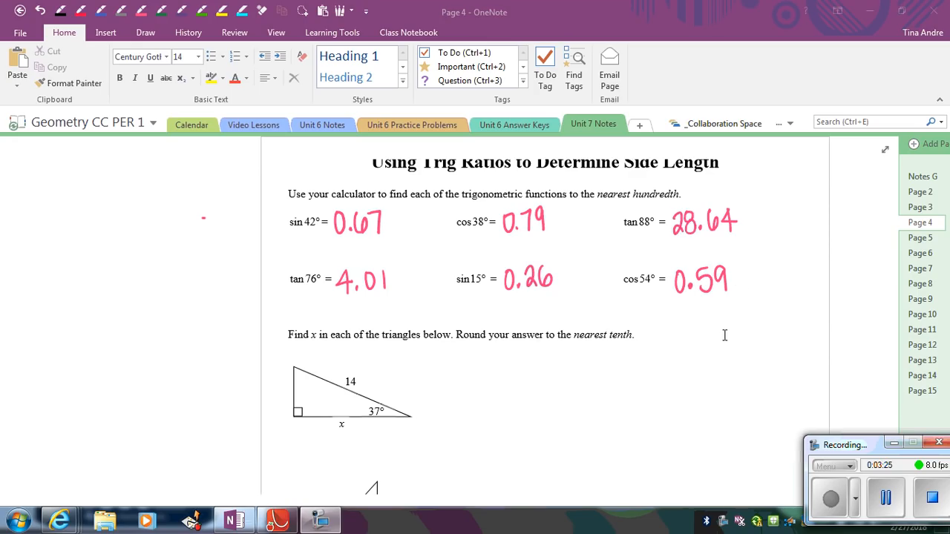
mouse_move(790, 275)
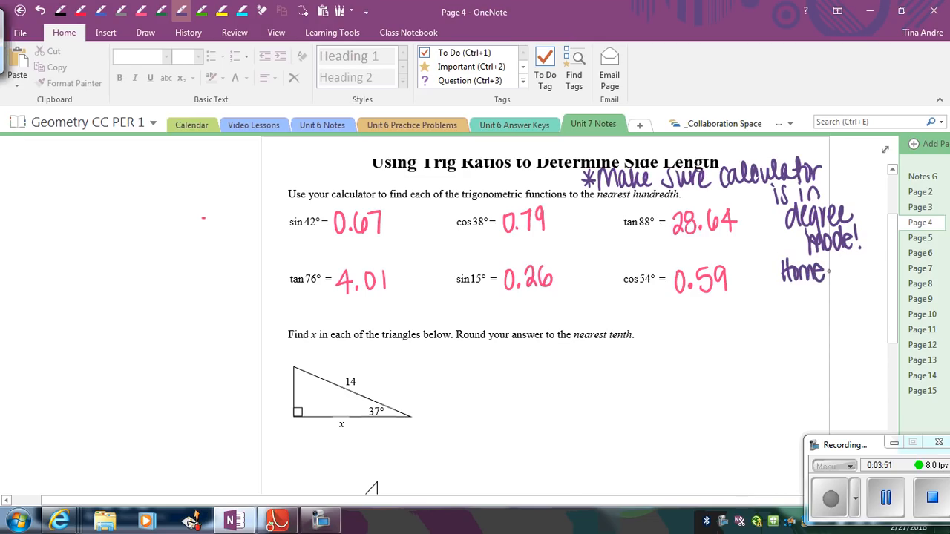
- Handwrite '*Make sure calculator is in degree mode!' with Home→5→2 steps in the margin
drag(832, 270, 864, 267)
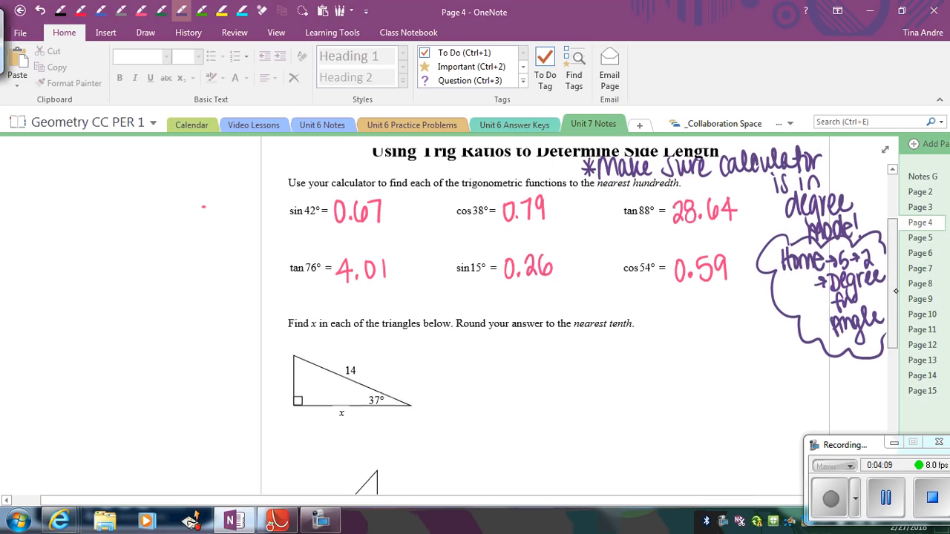
- Scroll down the worksheet to the first triangle problem
scroll(down, 3)
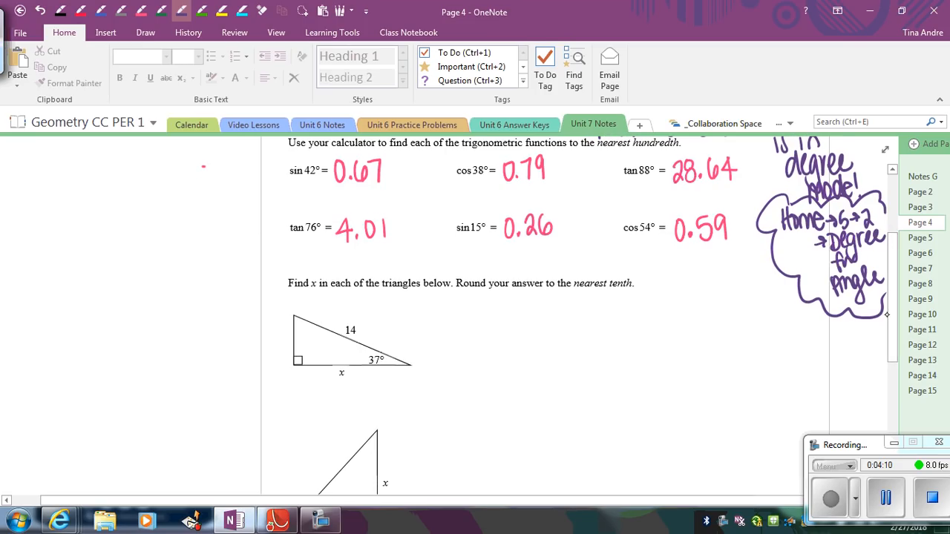
scroll(down, 3)
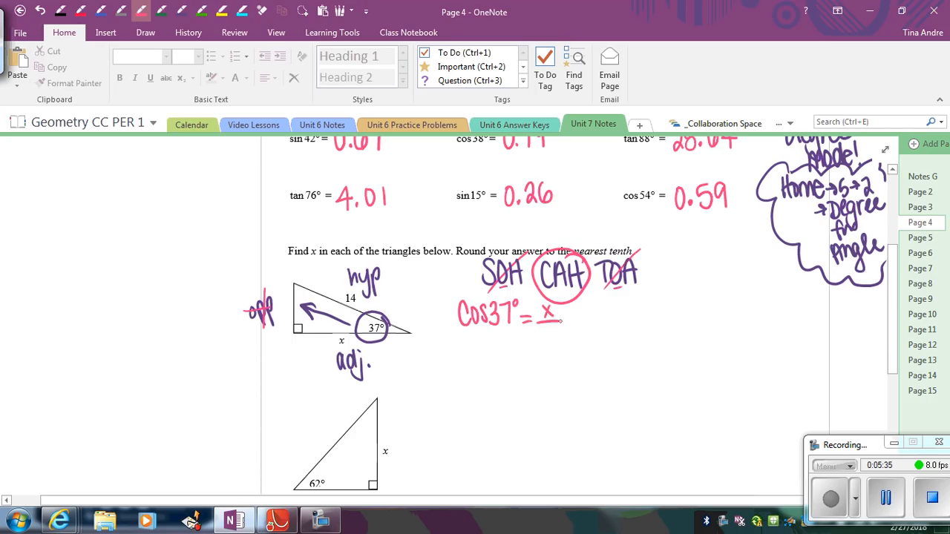
- Write cos37° = x/14, cross-multiply to x = 14·cos37°, and box x = 11.2
drag(548, 324, 552, 338)
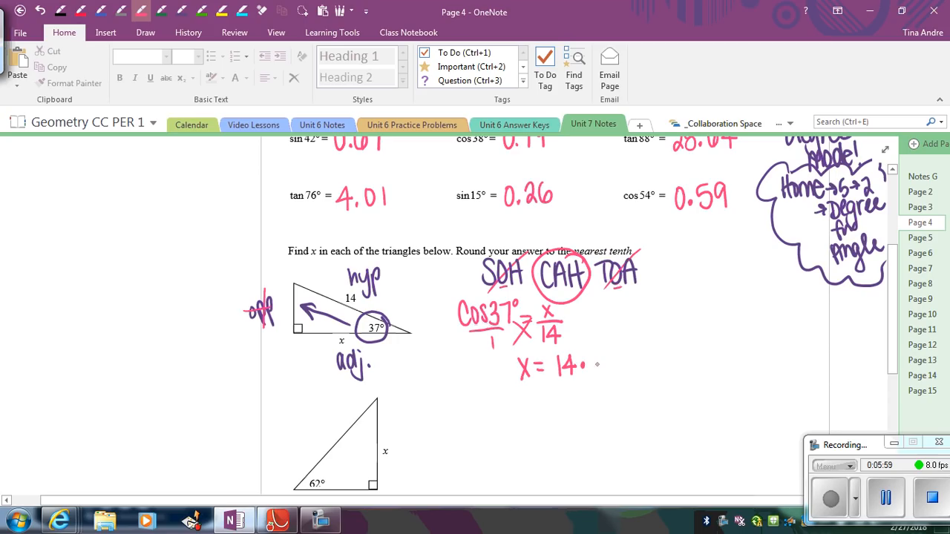
text(cos37°)
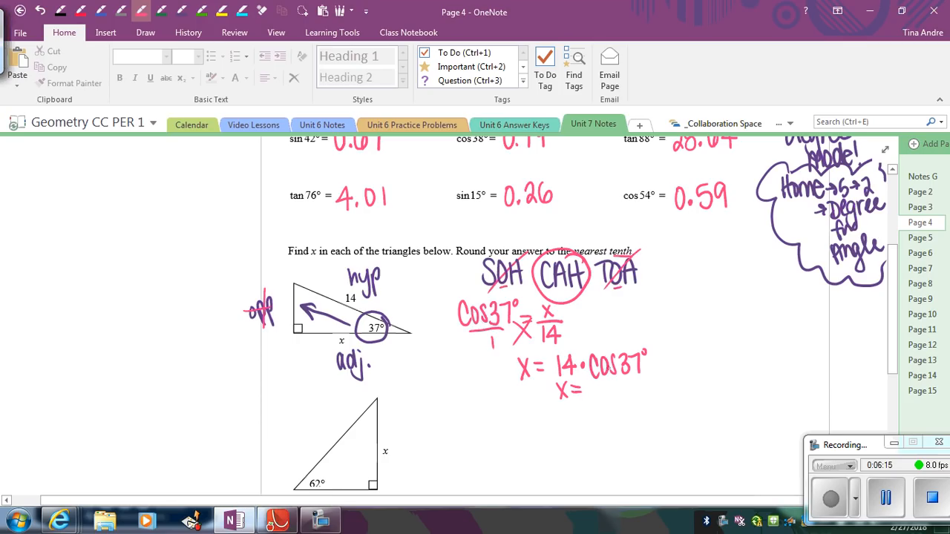
text(11.2)
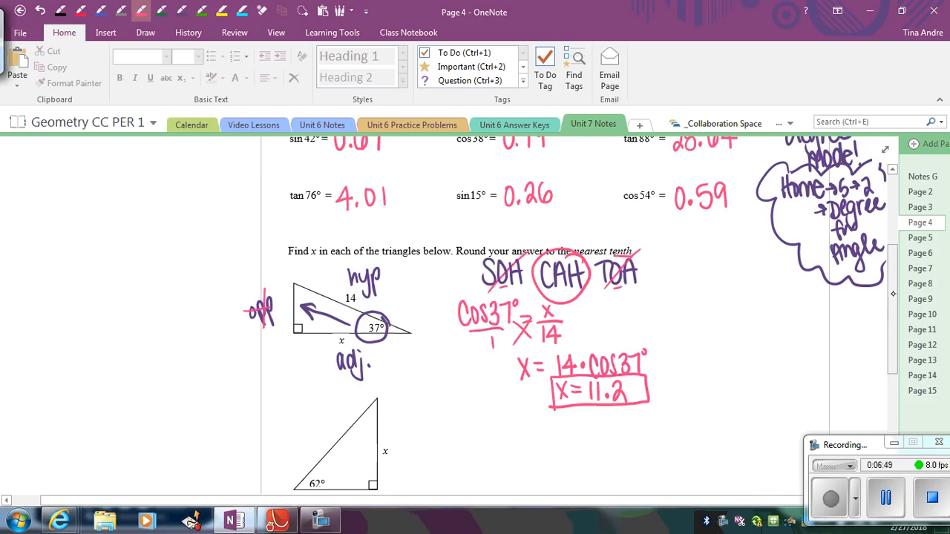
- Label the second triangle's hyp, opp and adj sides from its circled 67° angle
scroll(down, 3)
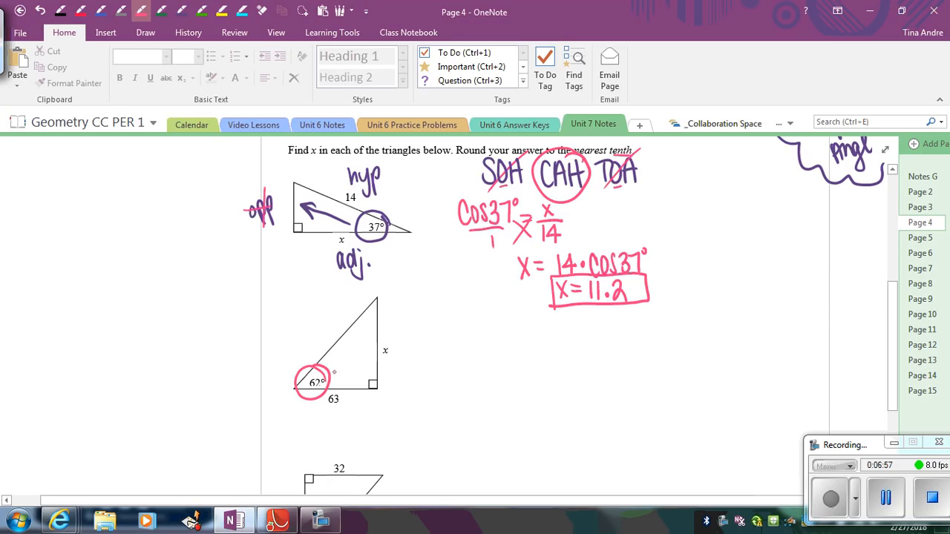
drag(330, 374, 371, 358)
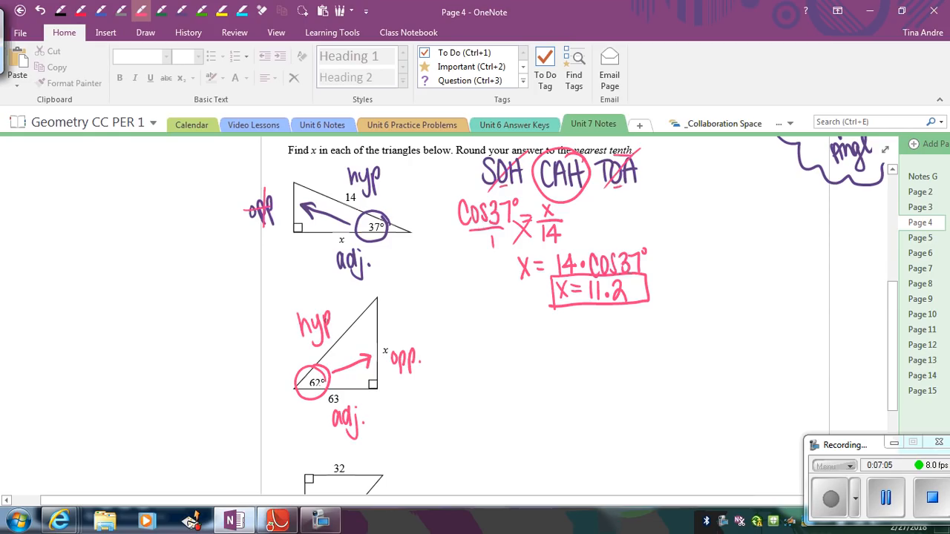
click(449, 327)
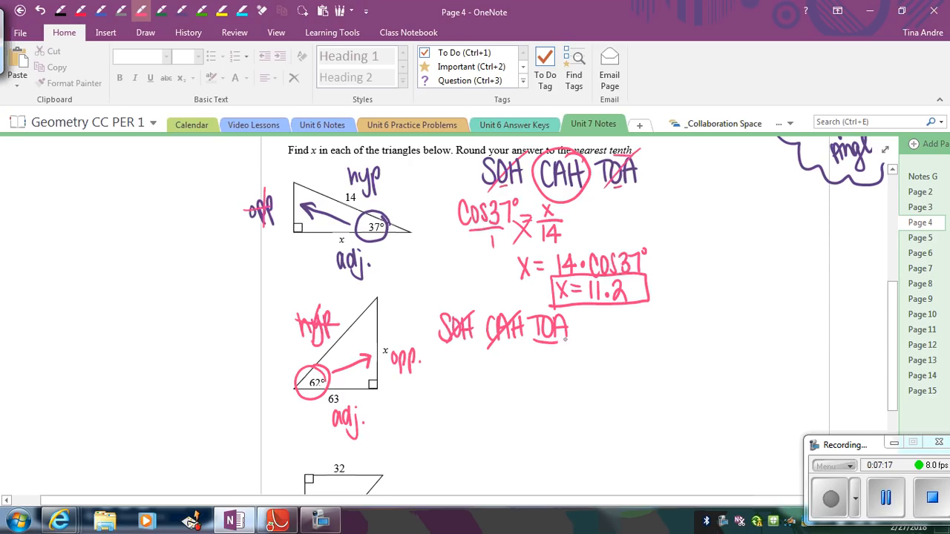
- Circle TOA in SOH CAH TOA and begin writing the tangent equation
drag(527, 326, 572, 327)
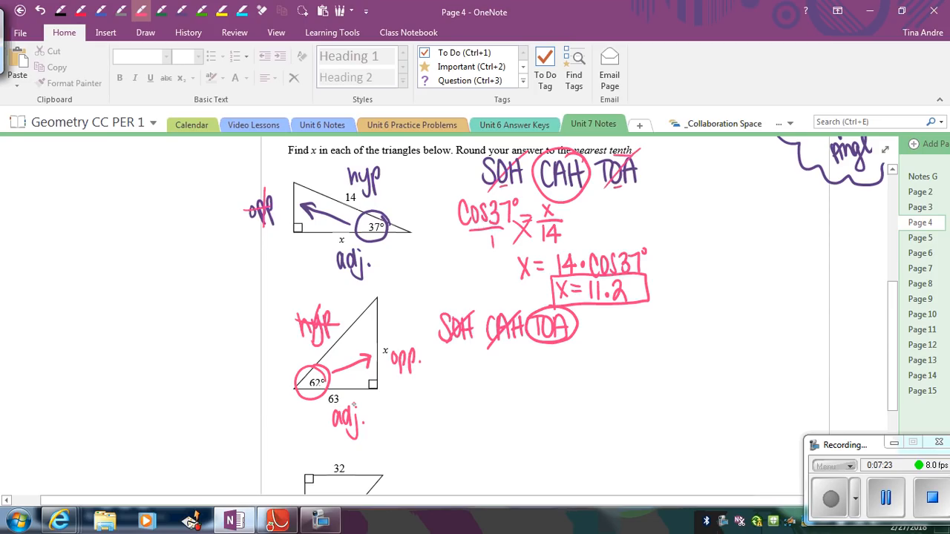
drag(466, 357, 478, 364)
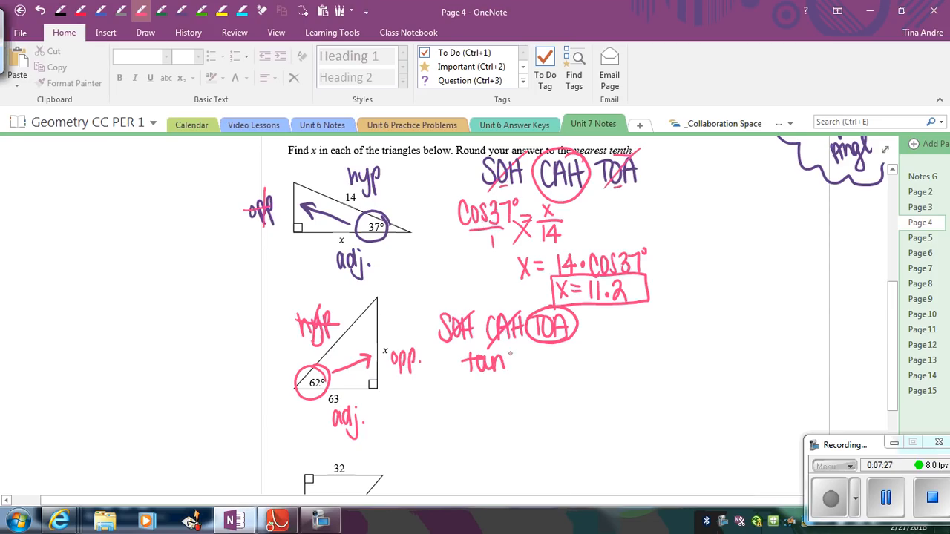
drag(512, 360, 547, 361)
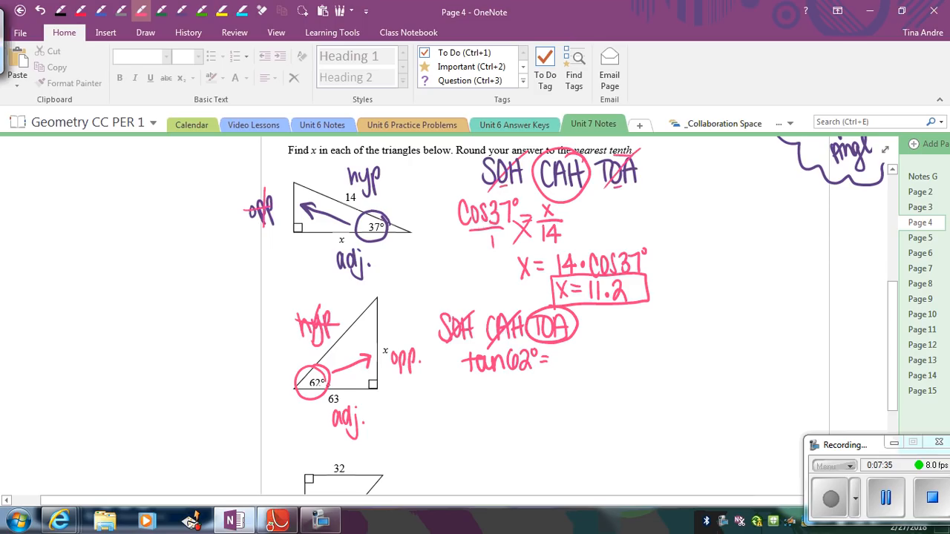
mouse_move(570, 346)
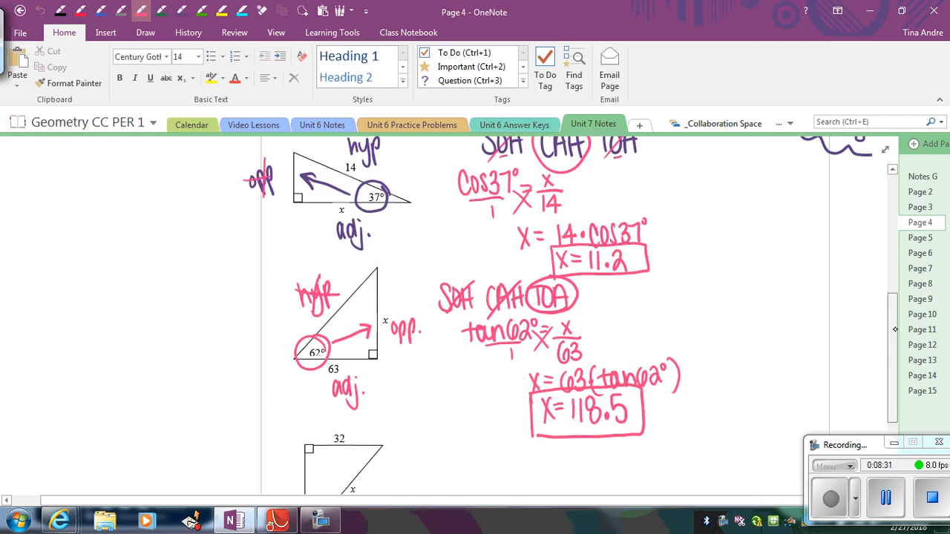
- Circle 43°, label hyp, opp and adj on the third triangle, and begin SOH CAH TOA
scroll(down, 3)
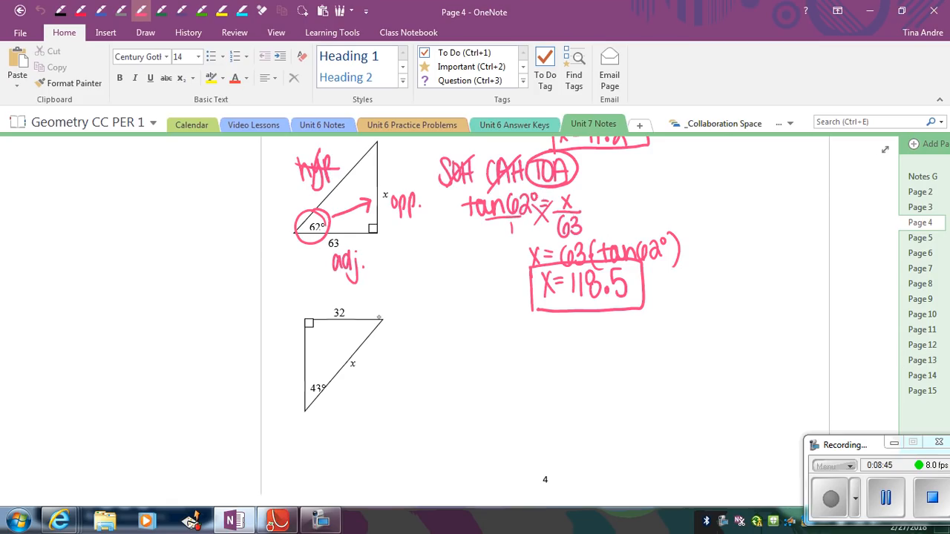
mouse_move(398, 430)
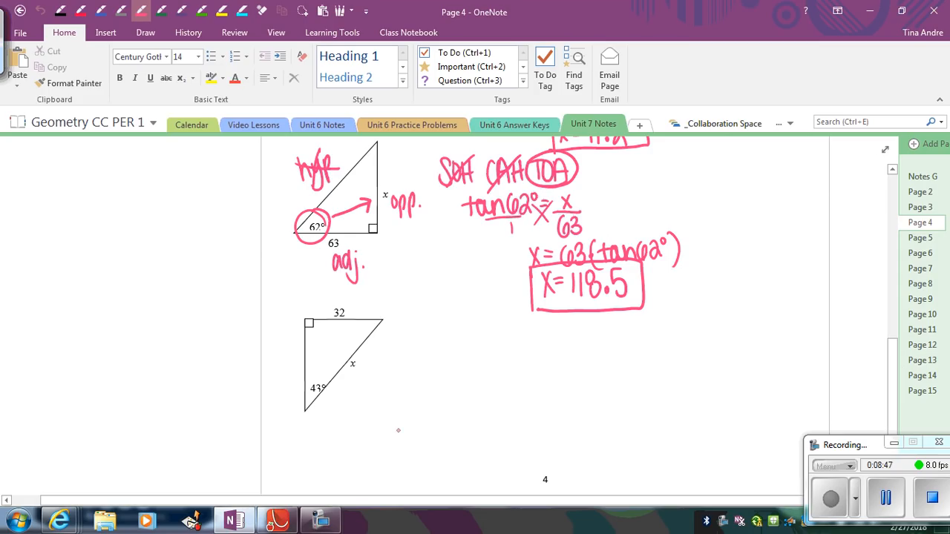
drag(349, 379, 368, 389)
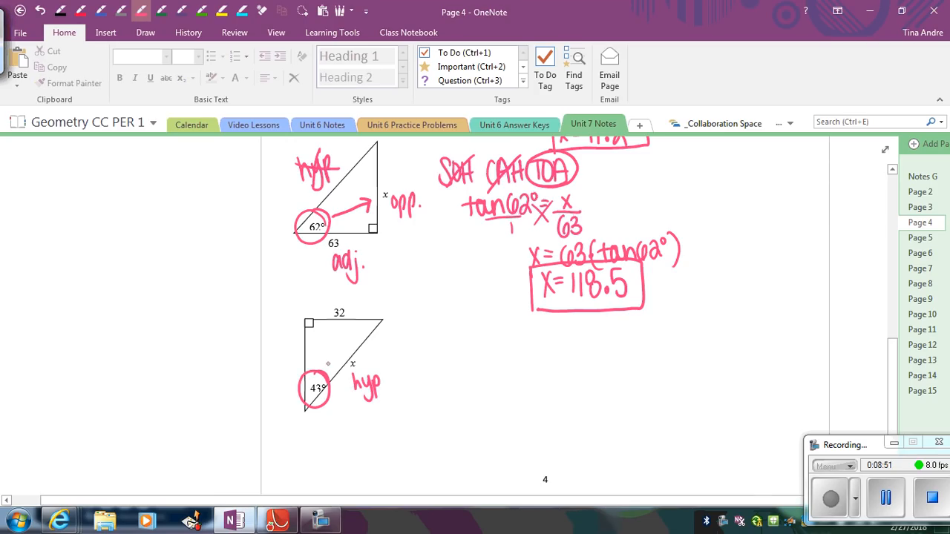
drag(319, 364, 334, 319)
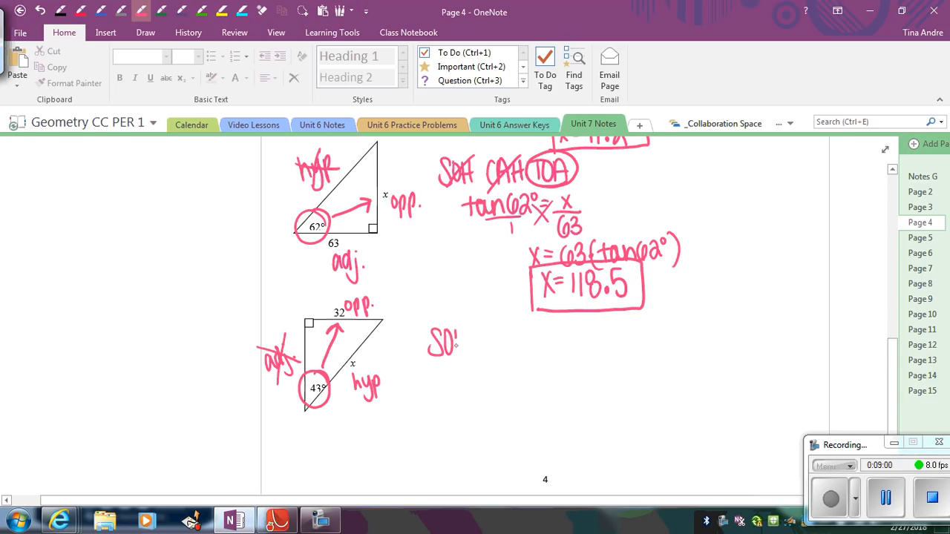
drag(429, 343, 523, 343)
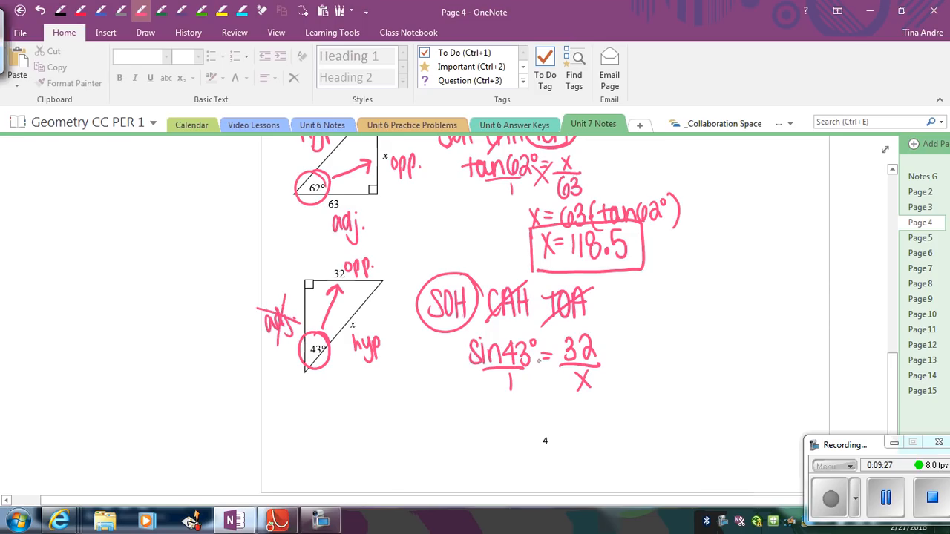
- Cross-multiply sin43°/1 = 32/x, writing (sin43°)x beneath the equation
click(548, 363)
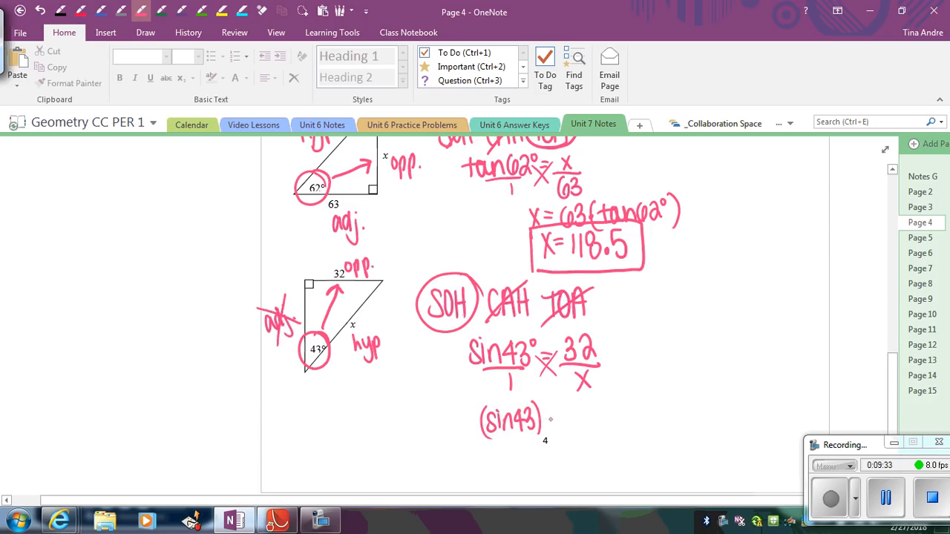
drag(537, 415, 552, 428)
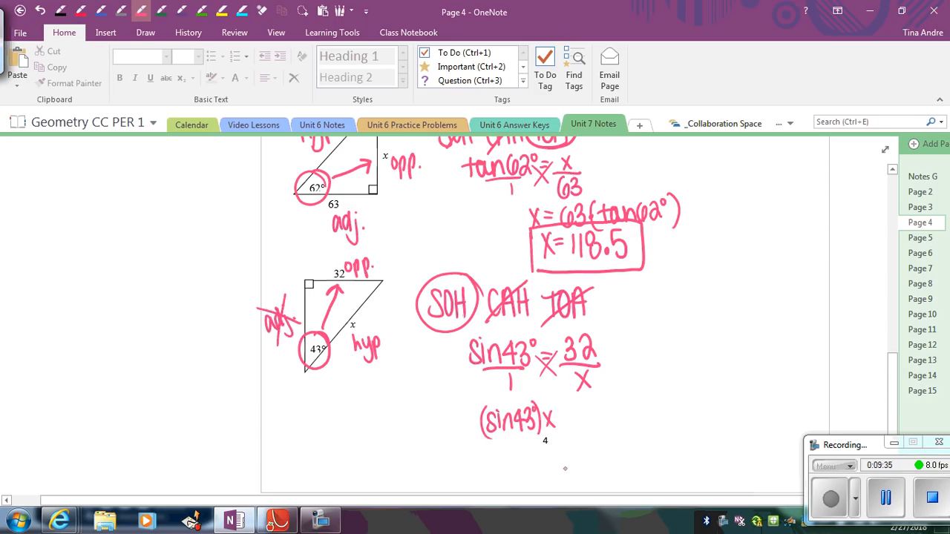